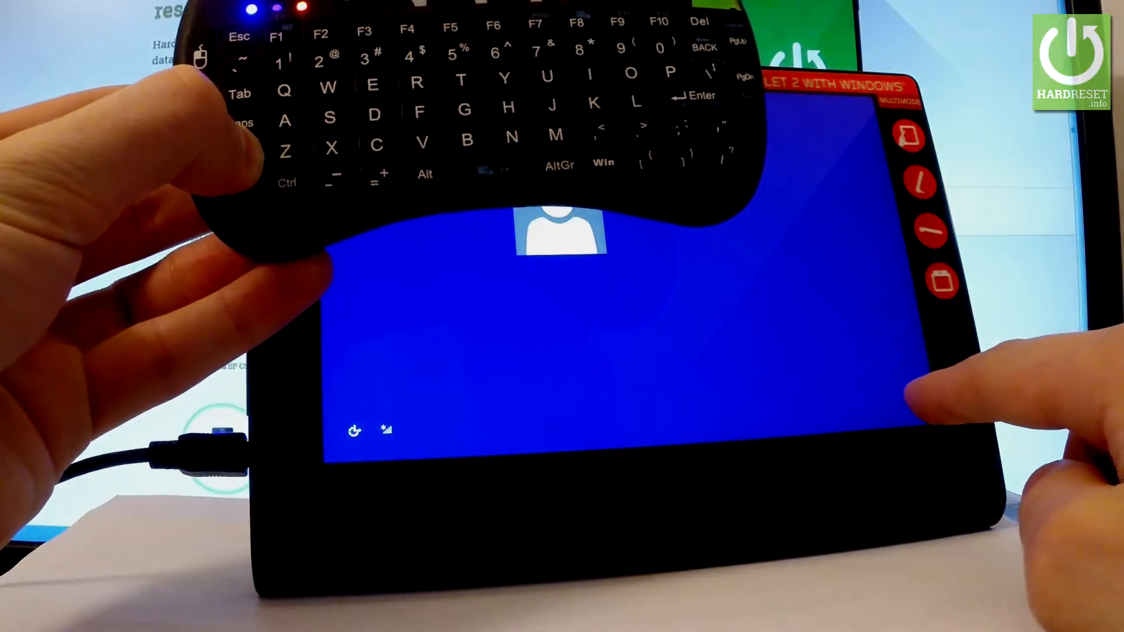
# - Restart the tablet from the lock screen power icon into the recovery menu
pyautogui.click(911, 400)
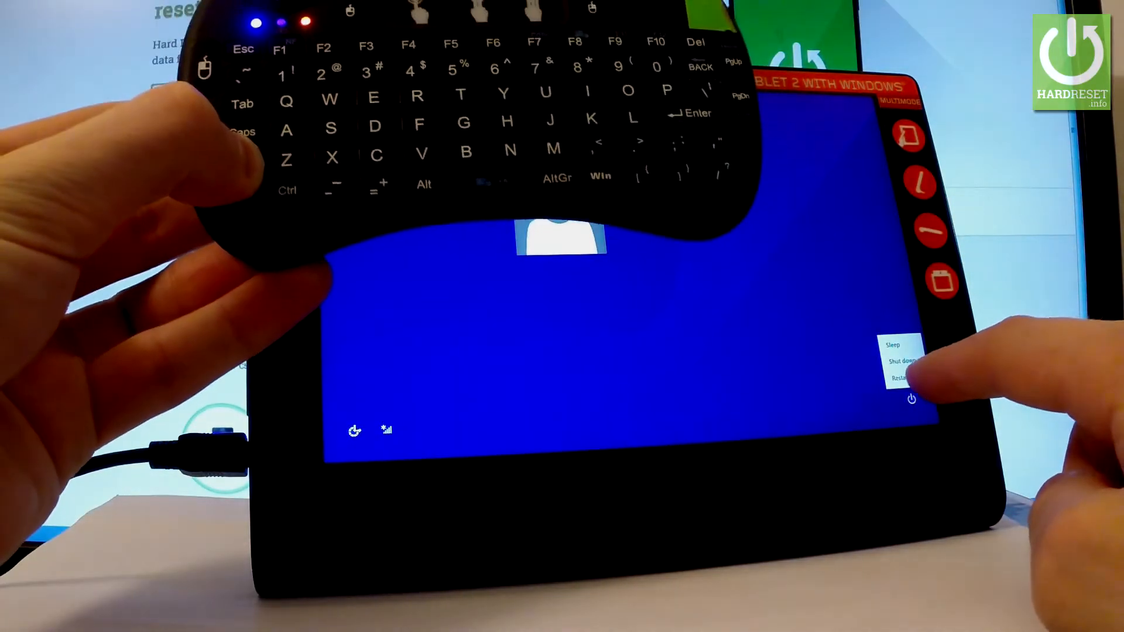
pyautogui.click(899, 378)
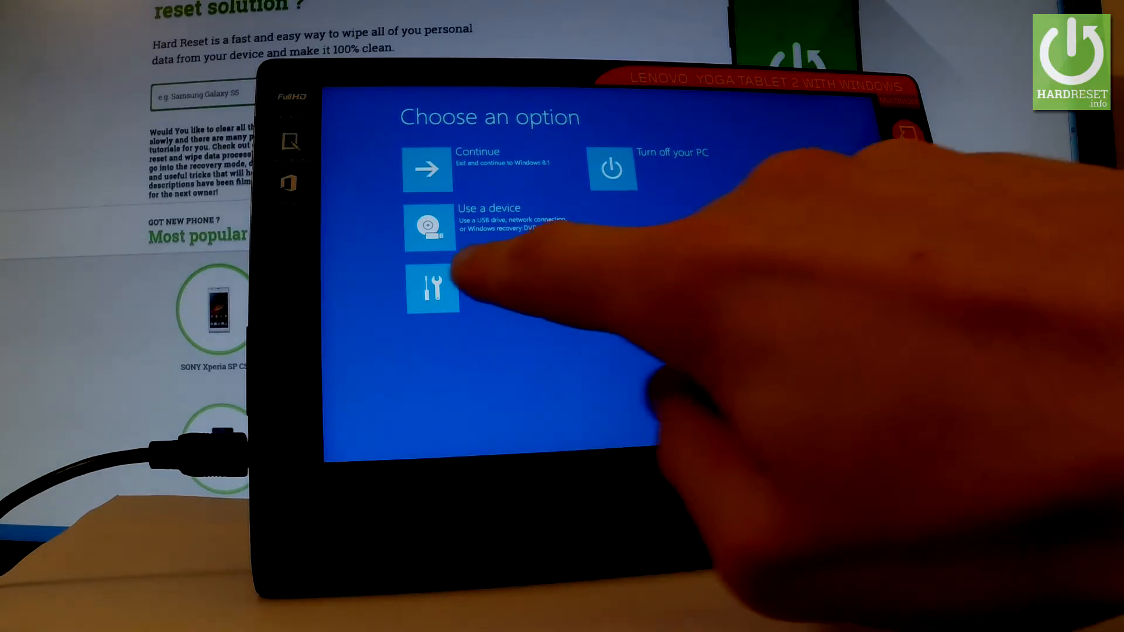
# - Choose Troubleshoot, then Reset your PC to reach the reset options
pyautogui.click(432, 289)
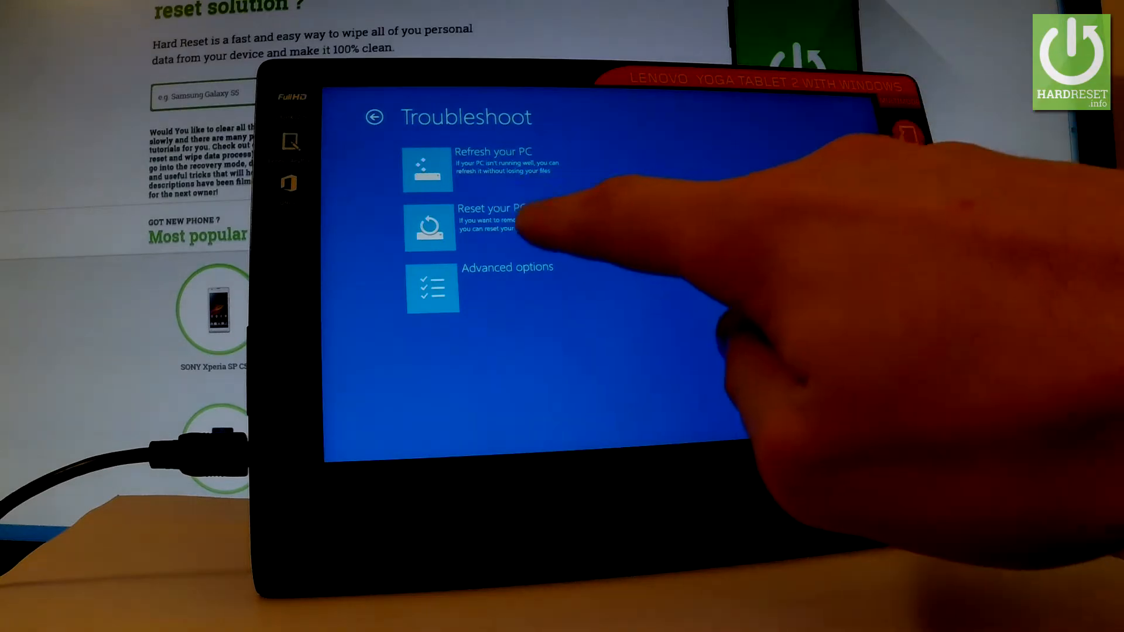
pyautogui.click(502, 226)
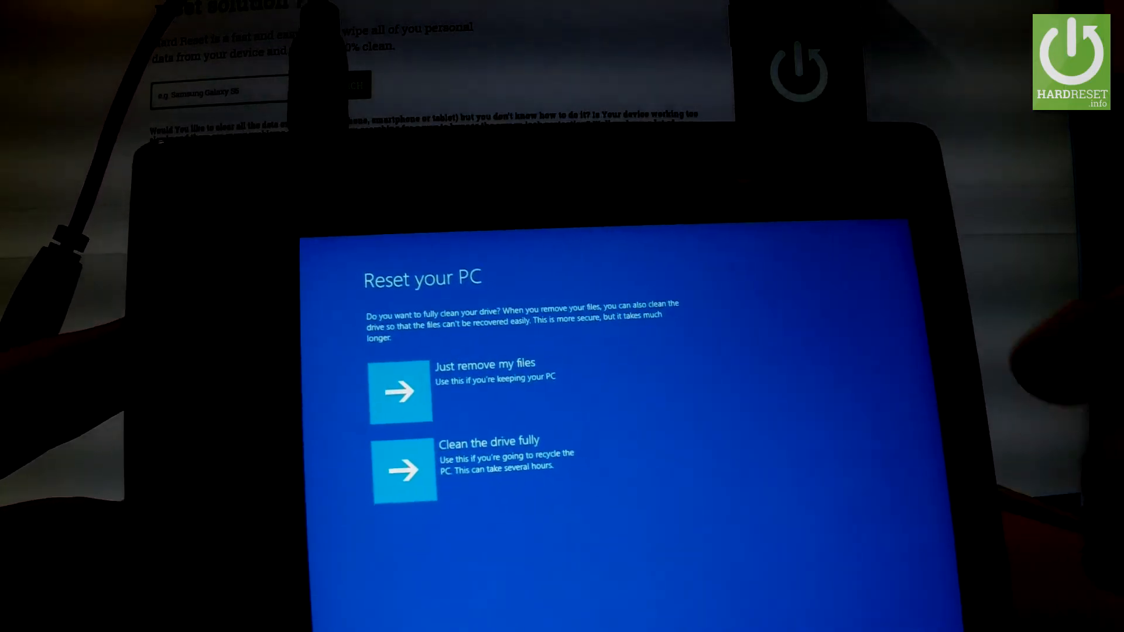
# - Pick a drive-cleaning option and confirm Reset so the tablet reboots to the Lenovo logo
pyautogui.click(400, 391)
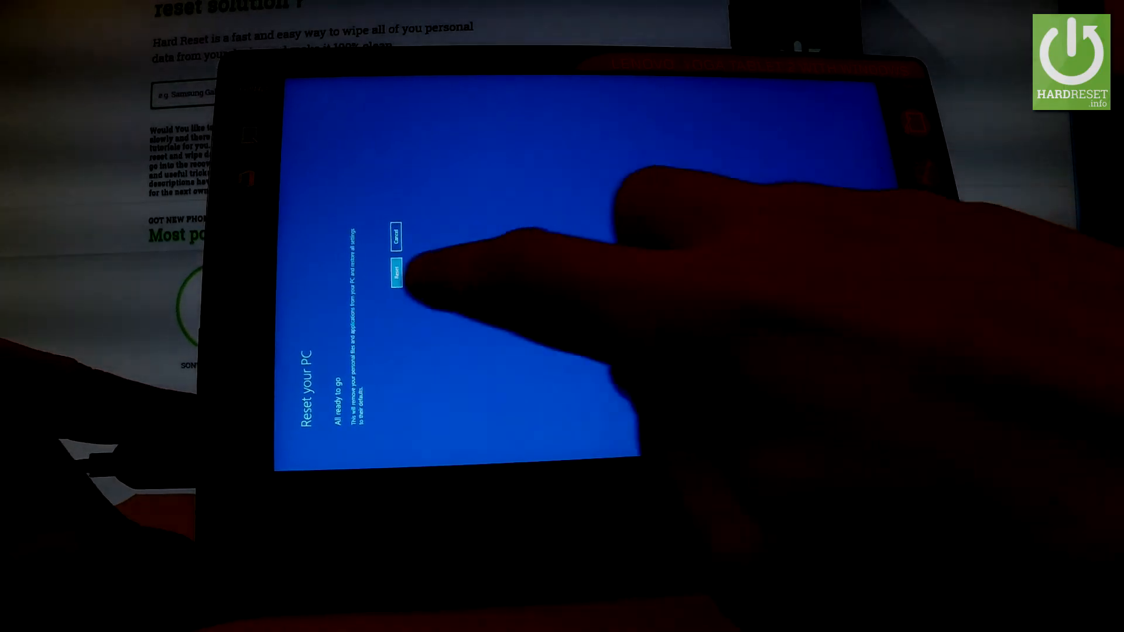
pyautogui.click(397, 274)
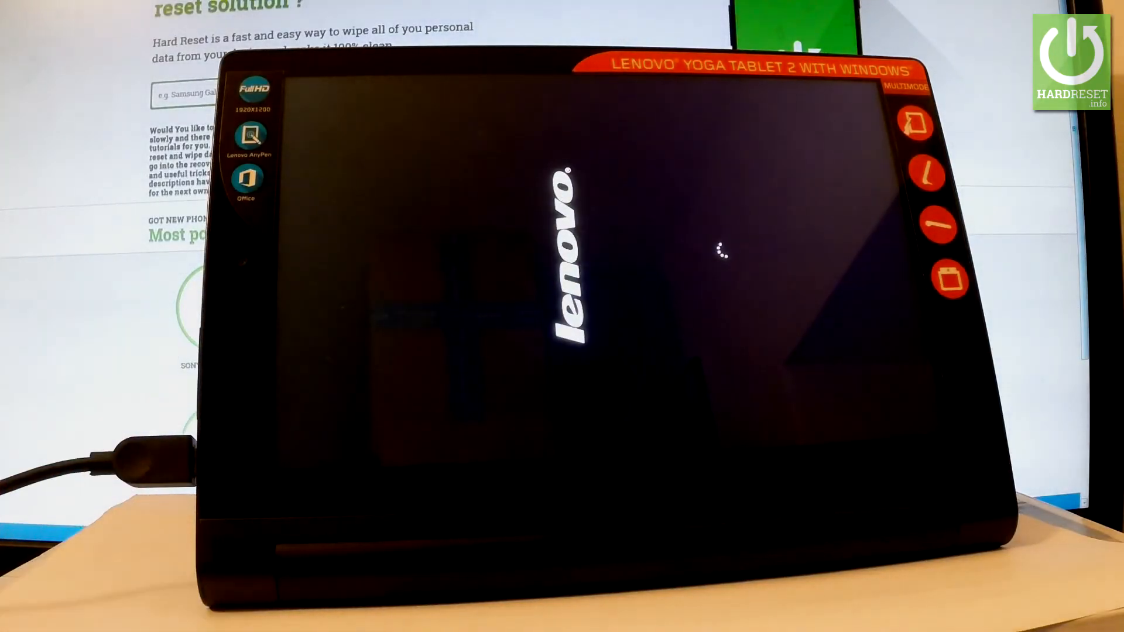